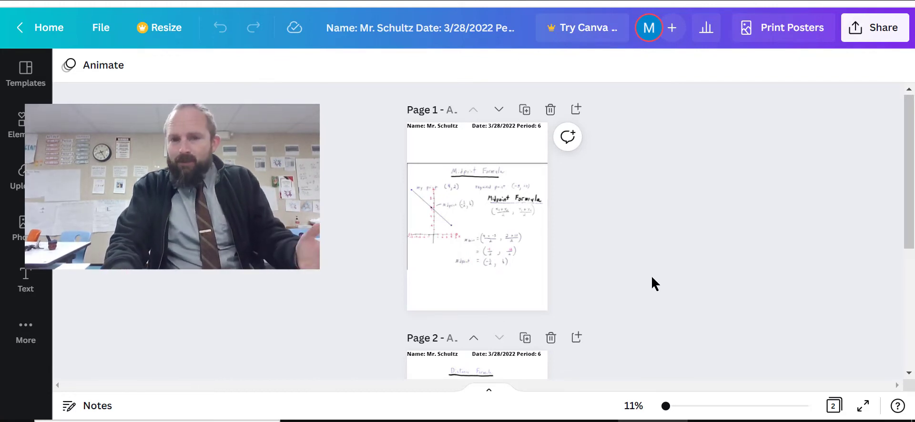
- Zoom from 11% to about 37% so page 1's Midpoint Formula work is readable
{"action": "left_click_drag", "start_coordinate": [666, 406], "coordinate": [674, 406]}
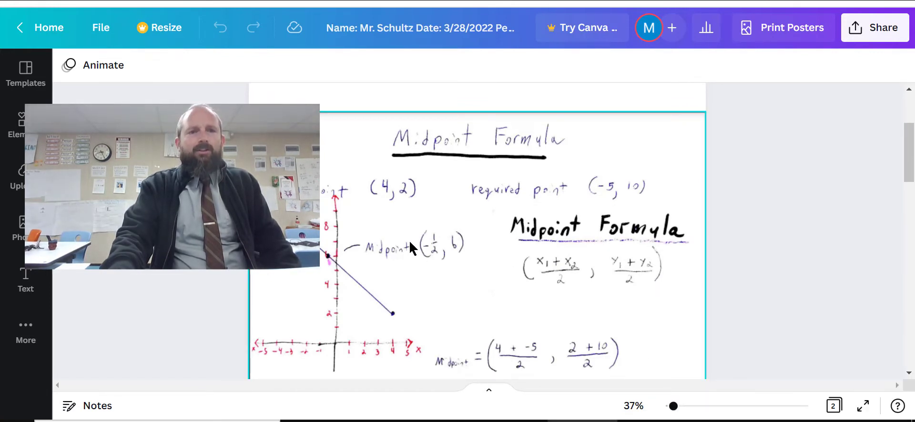
{"action": "mouse_move", "coordinate": [536, 299]}
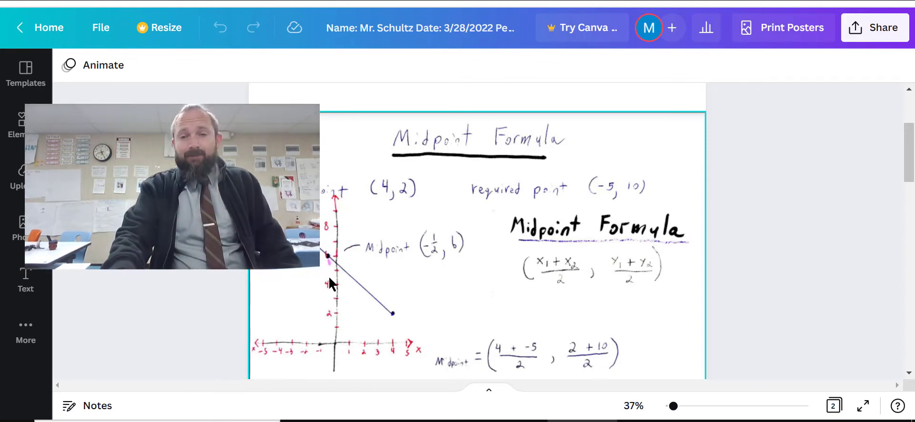
- Scroll page 2 down through the Distance Formula steps to D = 12.04 and the Pythagorean check
{"action": "scroll", "scroll_direction": "down", "scroll_amount": 3}
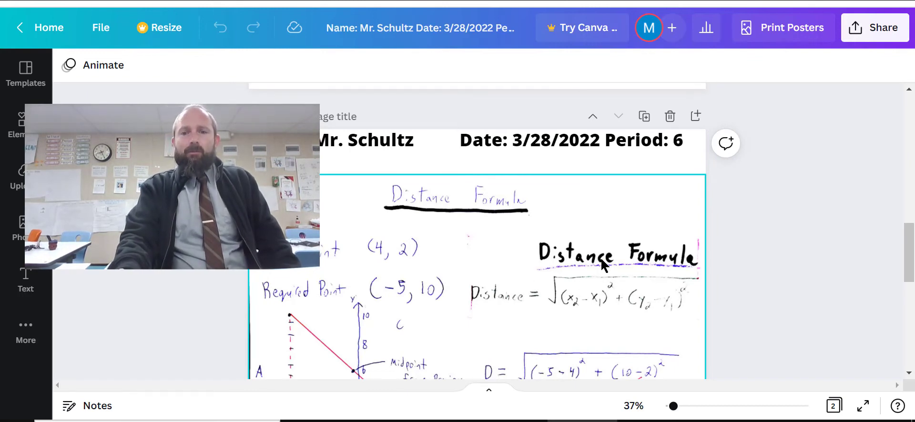
{"action": "scroll", "scroll_direction": "down", "scroll_amount": 3}
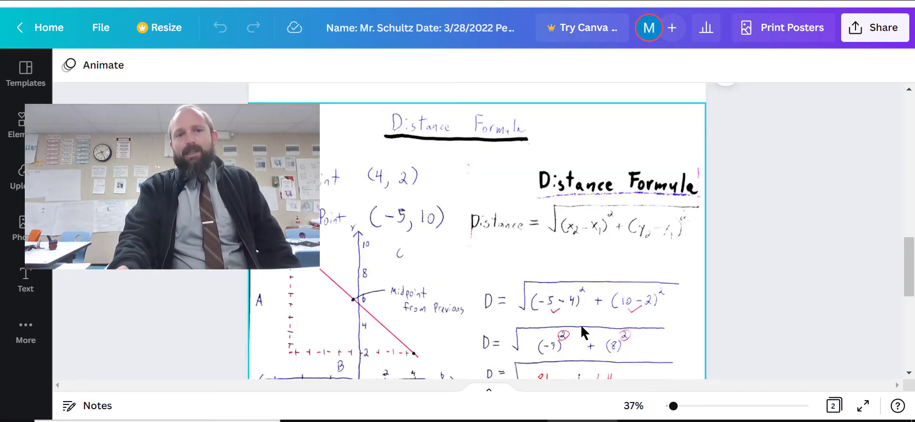
{"action": "scroll", "scroll_direction": "down", "scroll_amount": 3}
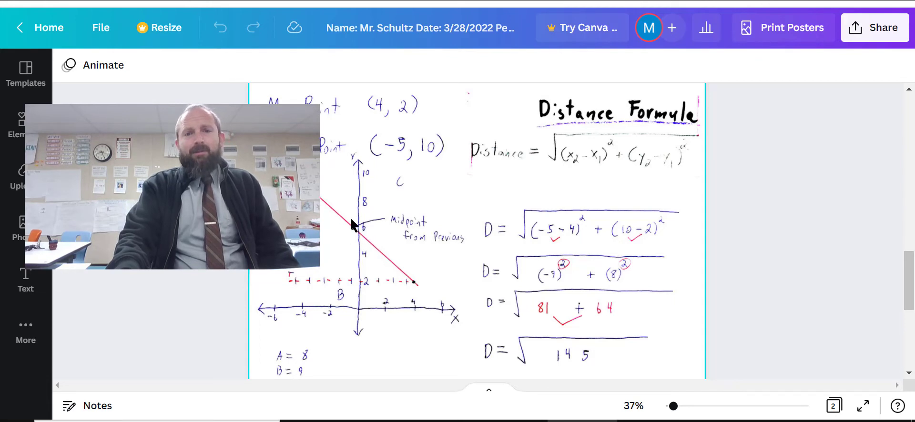
{"action": "scroll", "scroll_direction": "down", "scroll_amount": 3}
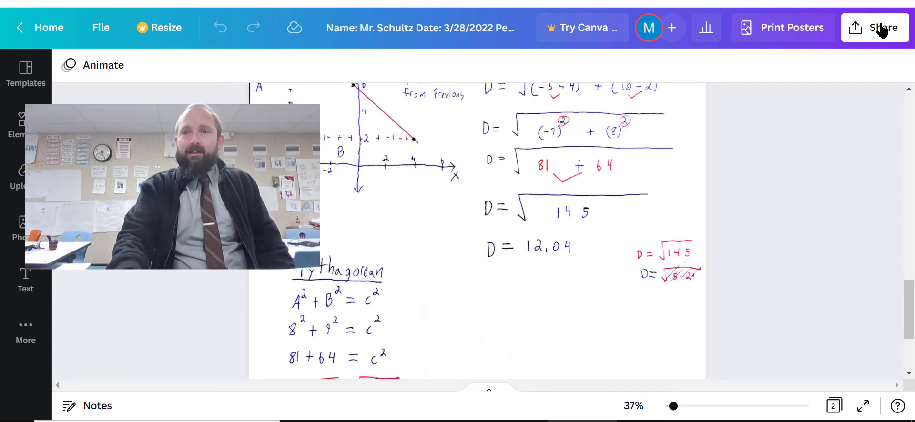
- Share the design using the Present and record option
{"action": "left_click", "coordinate": [882, 28]}
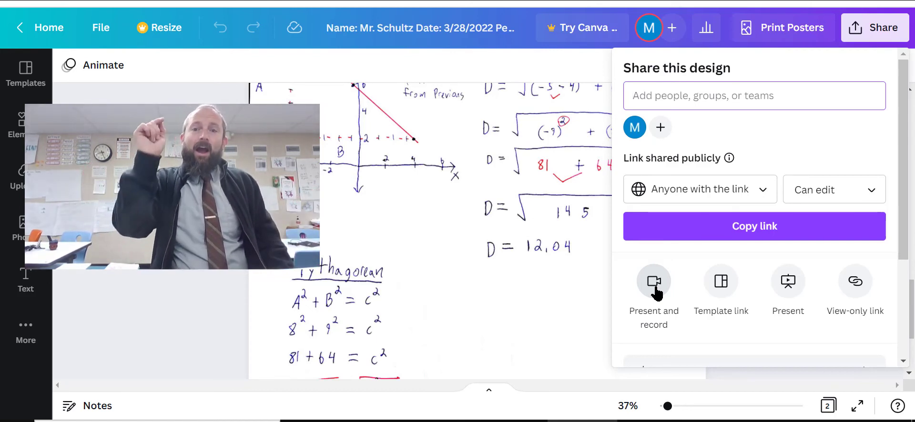
{"action": "left_click", "coordinate": [170, 184]}
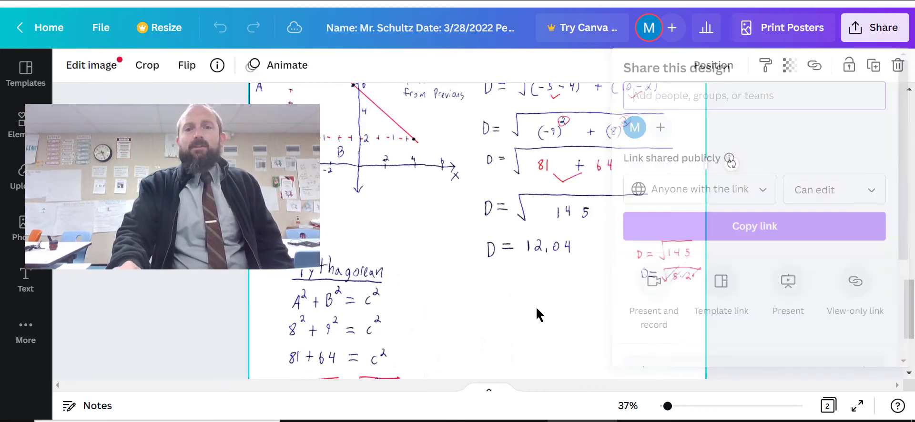